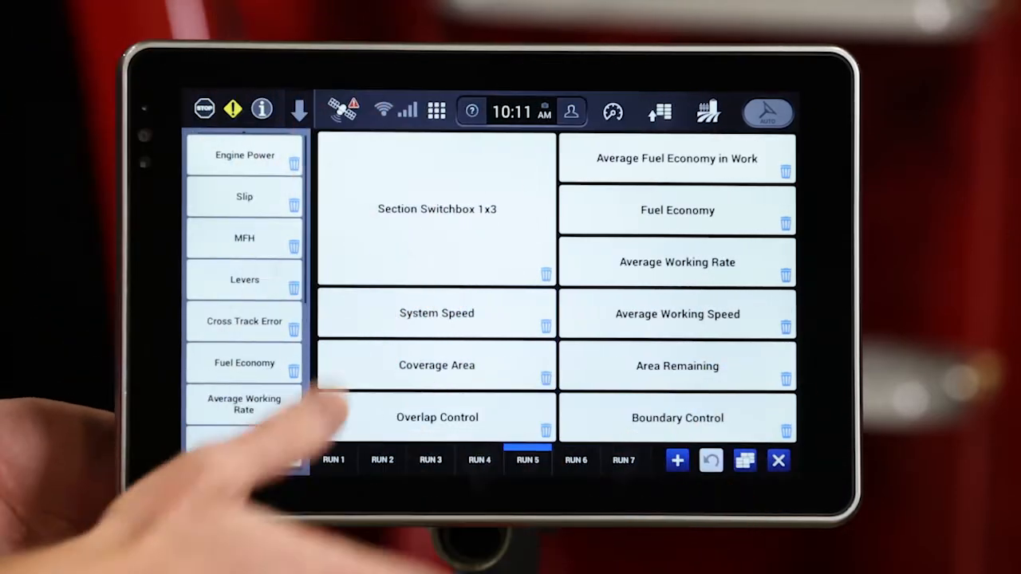
Step: Apply the predefined air cart seeding layout, filling Run 4 with four meter rate control widgets
scroll(down, 3)
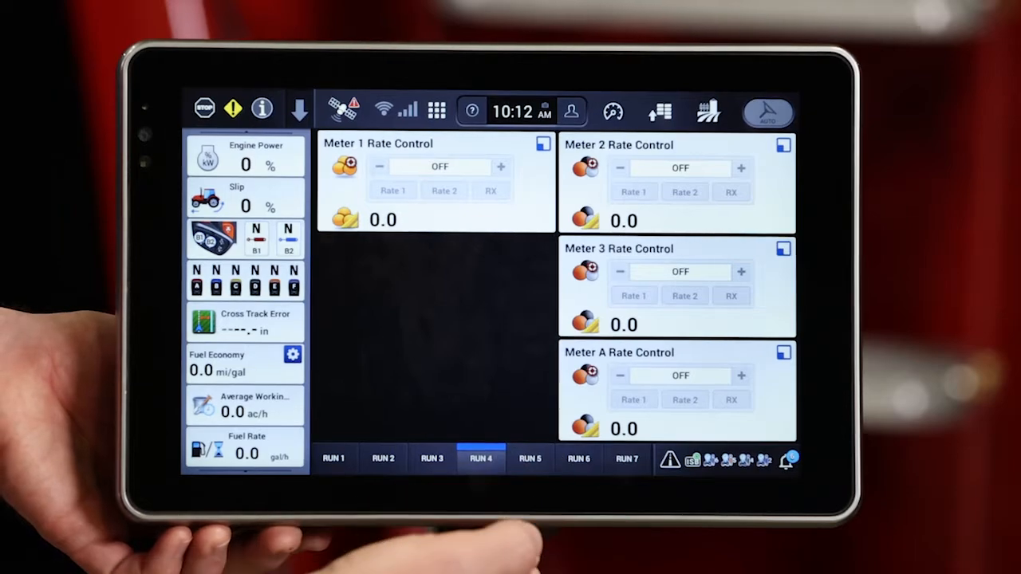
Step: Check the Run 7 page, return to Run 4 and raise the Edit Screen Layout prompt
click(530, 458)
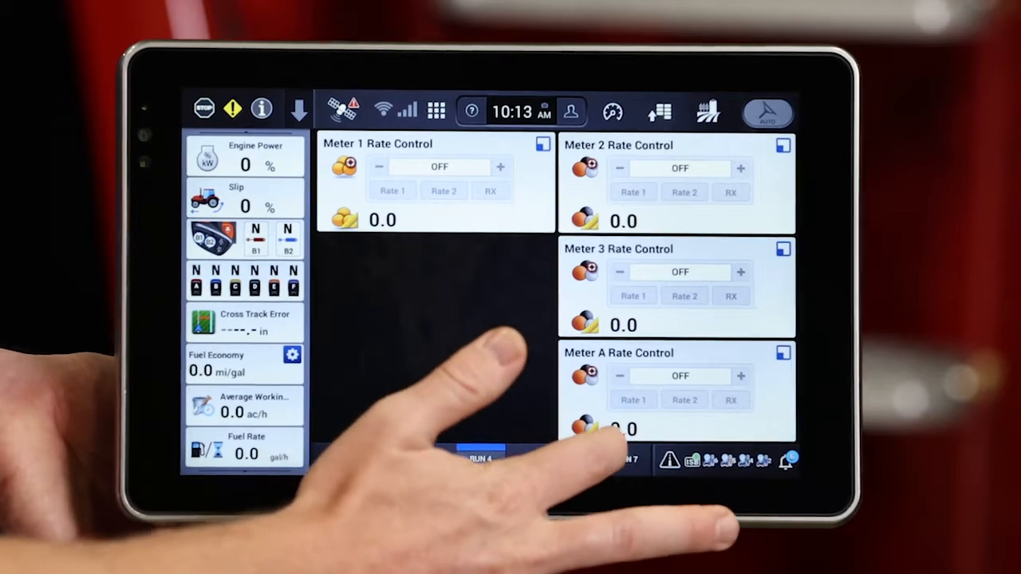
click(628, 458)
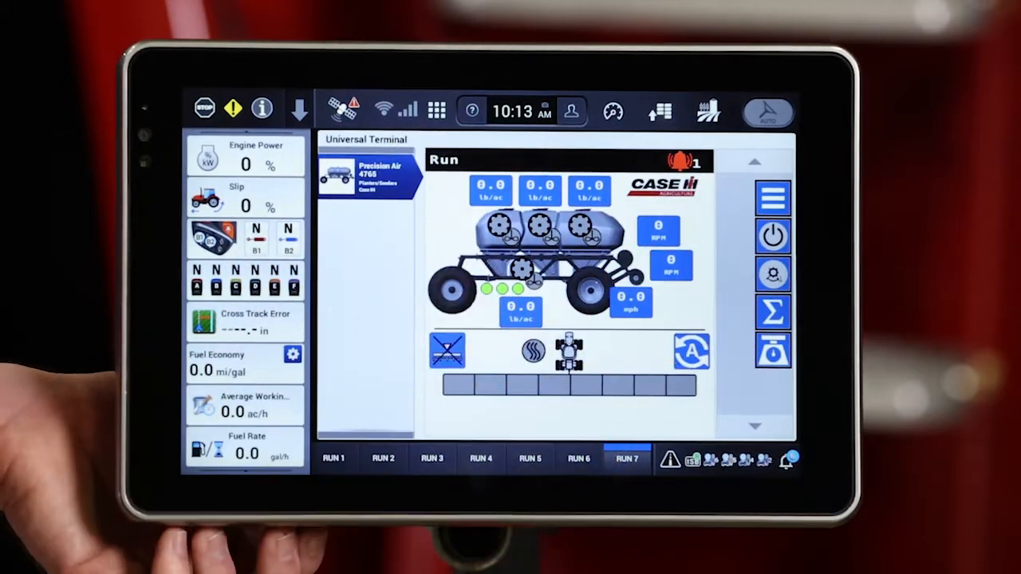
click(480, 458)
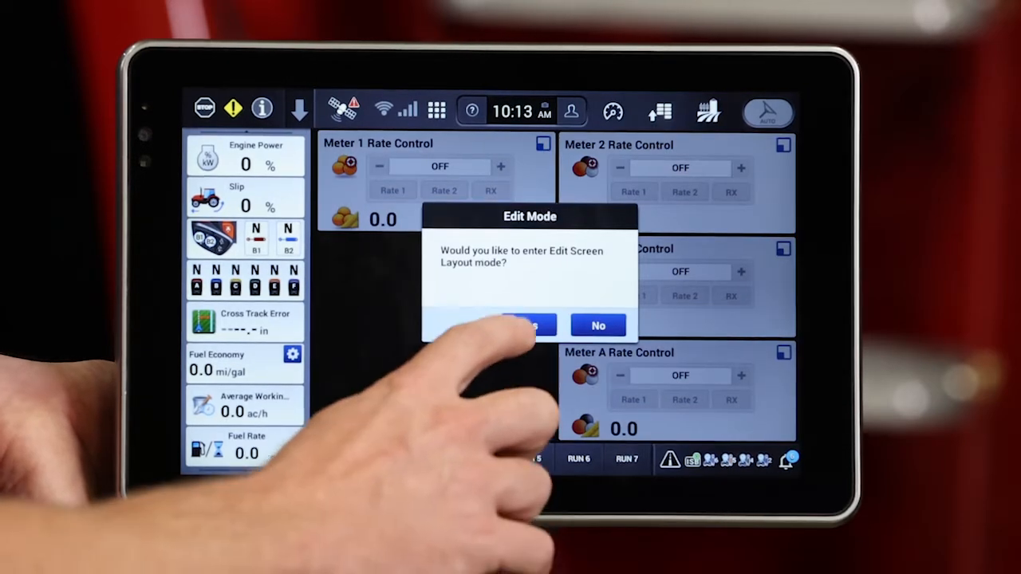
Step: Enter layout editing and browse the Implement/Boom windows for the empty Run 4 slot
click(528, 326)
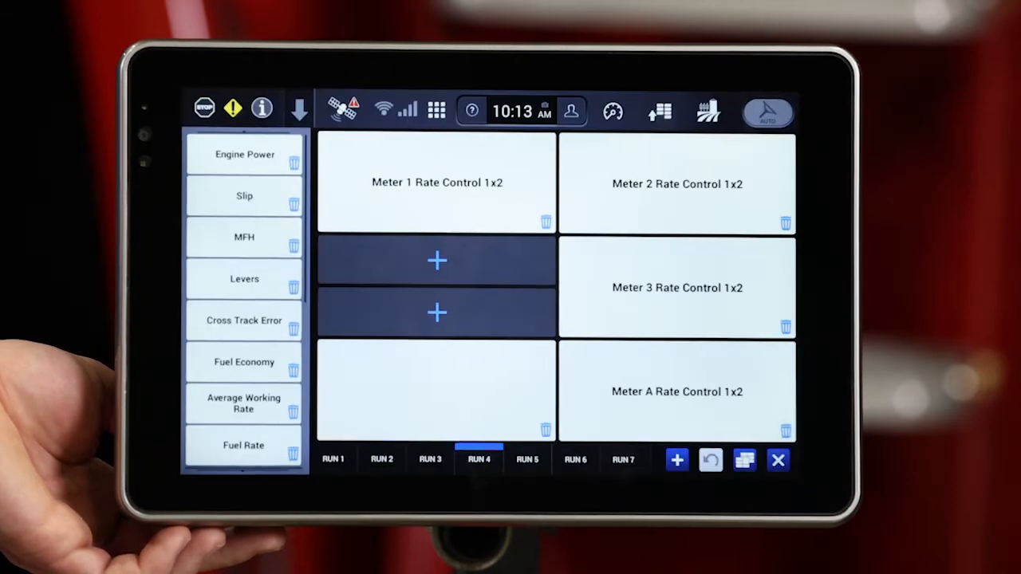
click(437, 262)
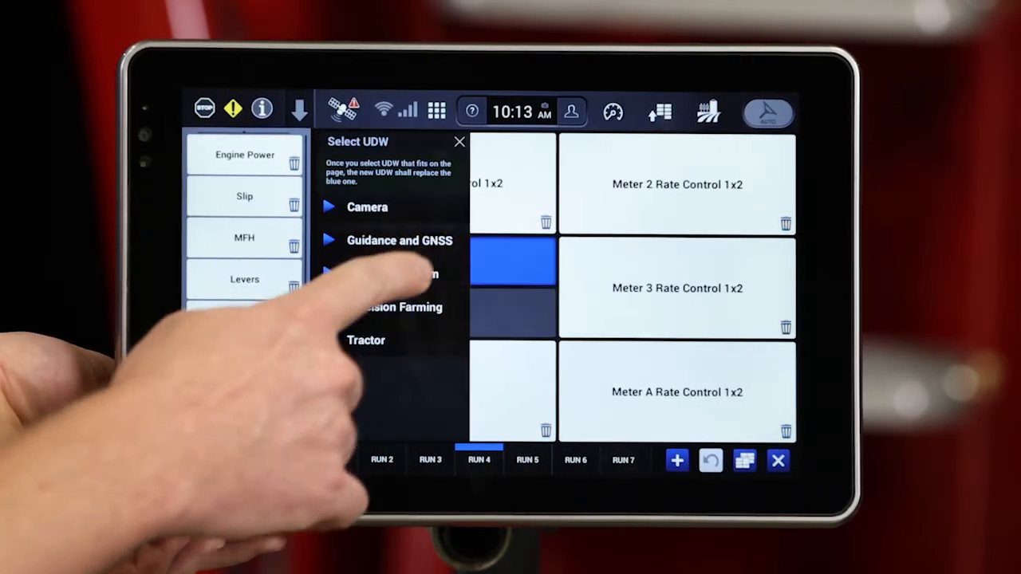
click(392, 272)
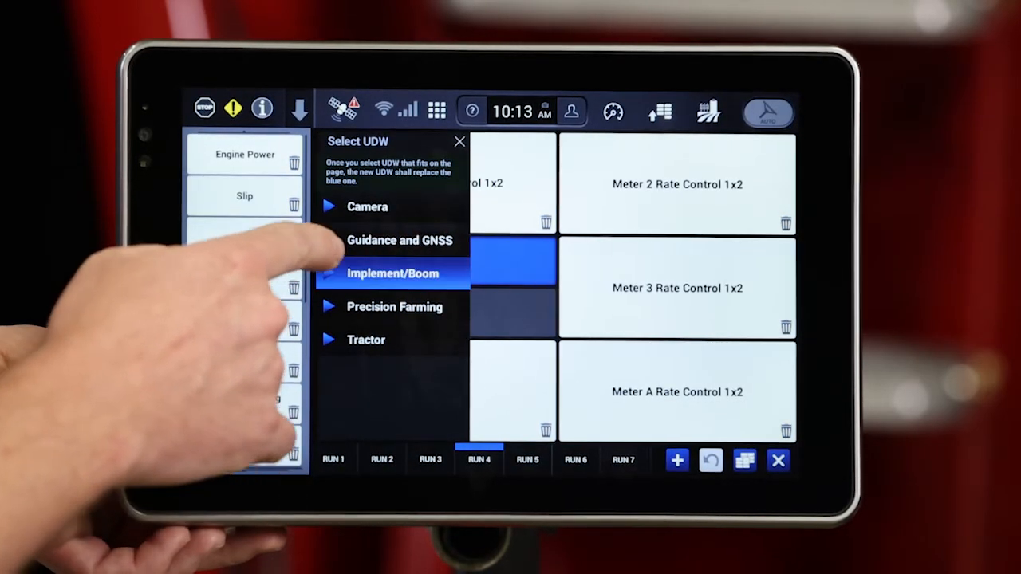
click(392, 273)
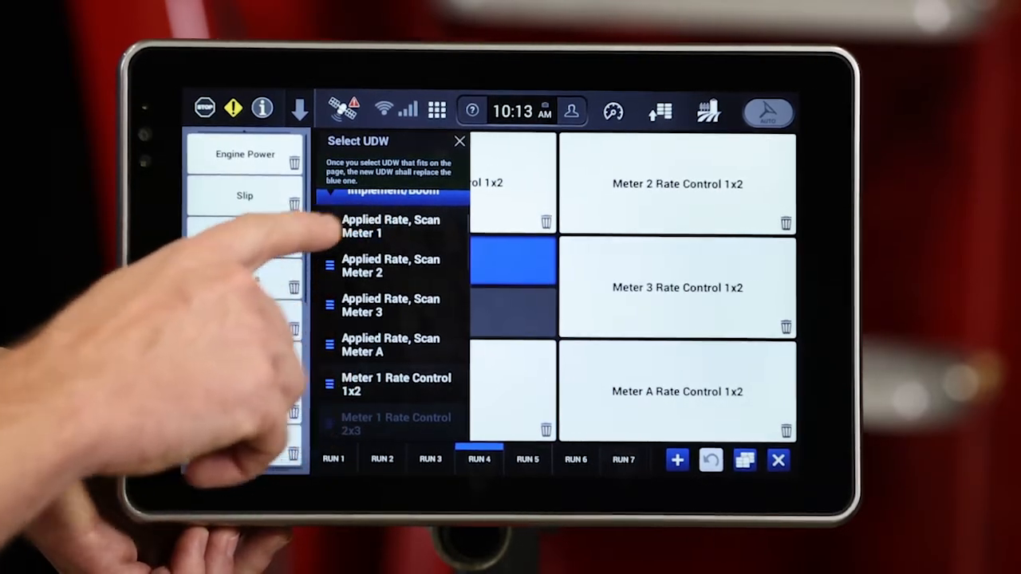
Step: Place the Applied Rate, Scan Meter 1 window in the slot and save the layout
click(389, 227)
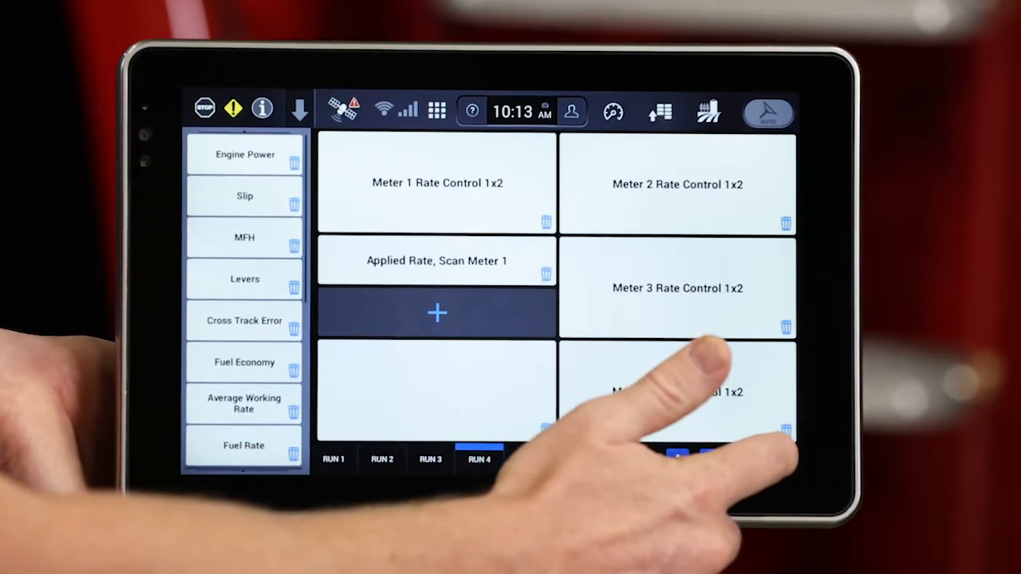
click(437, 313)
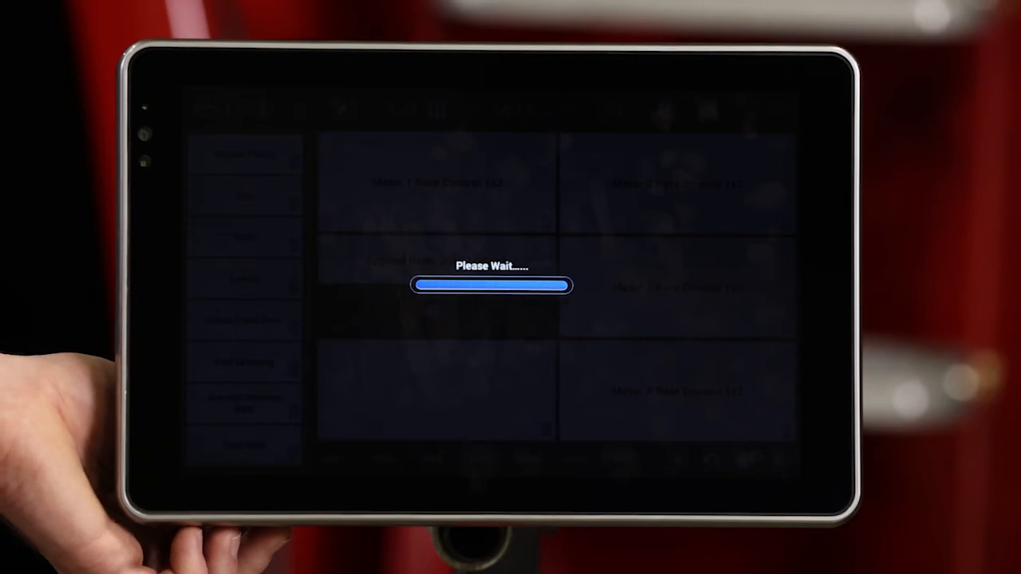